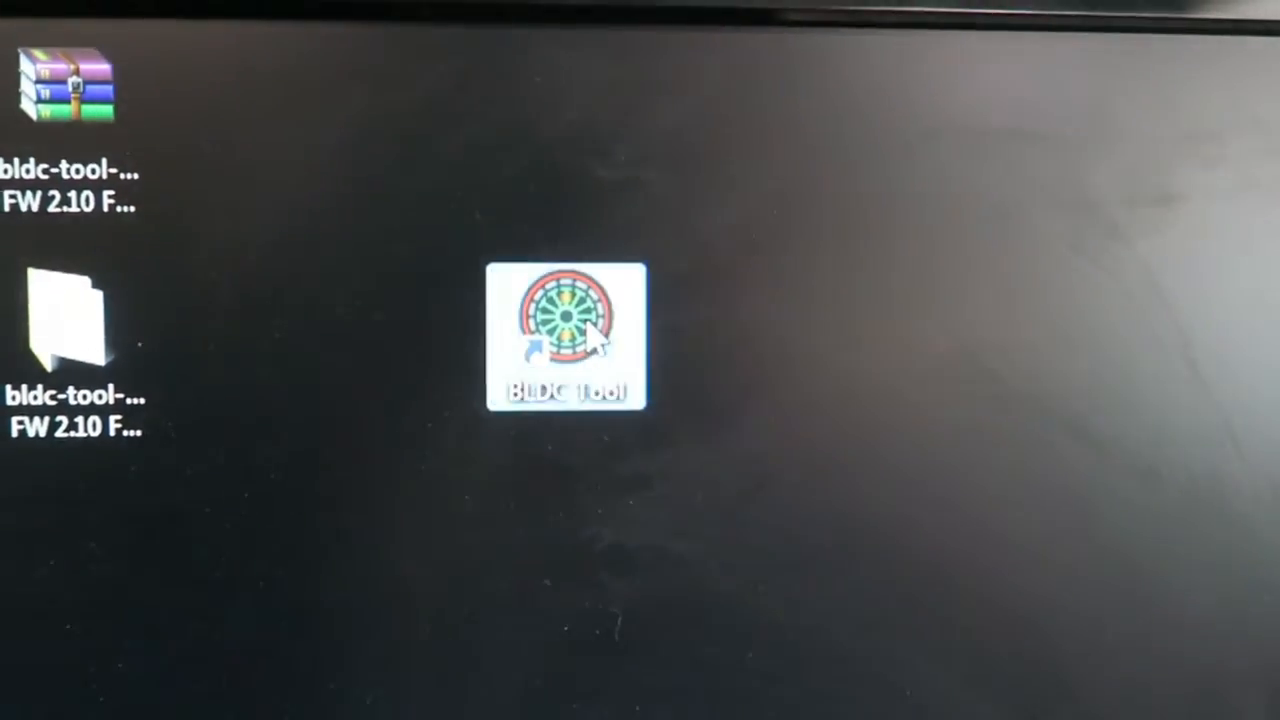
Launch BLDC Tool from its desktop shortcut.
double_click(567, 330)
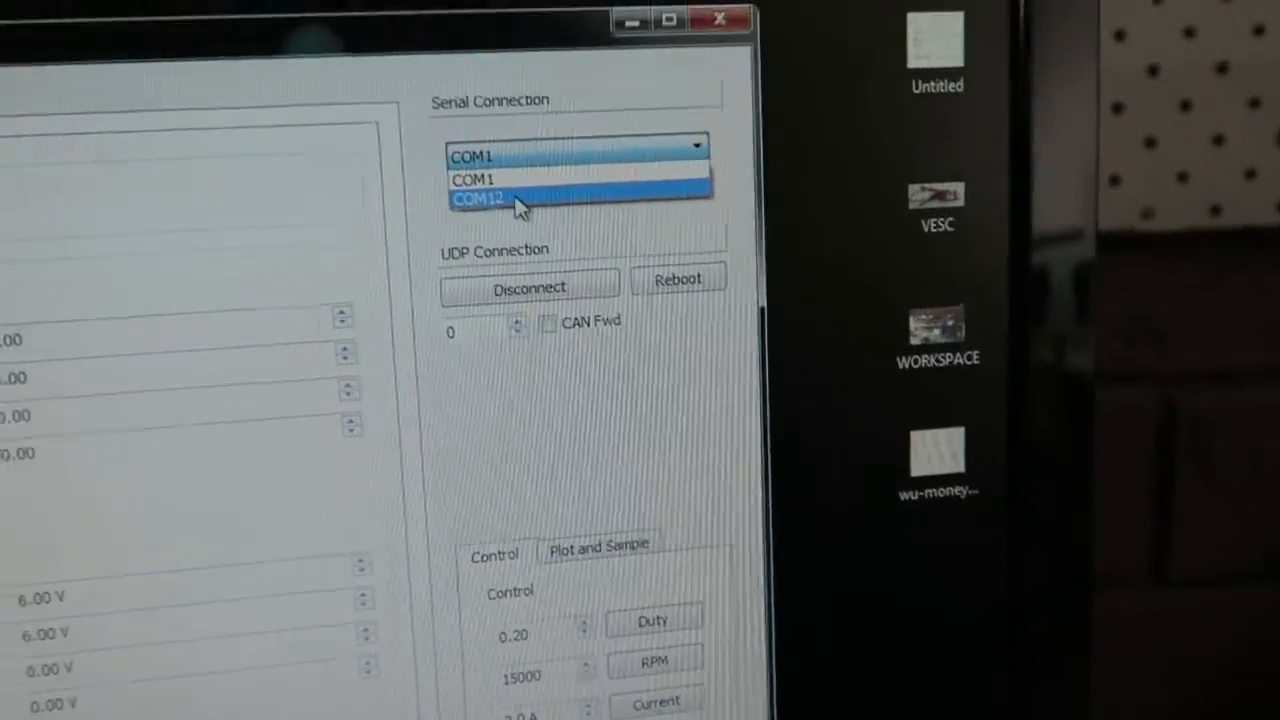
Select serial port COM12 and connect to the VESC controller.
left_click(477, 198)
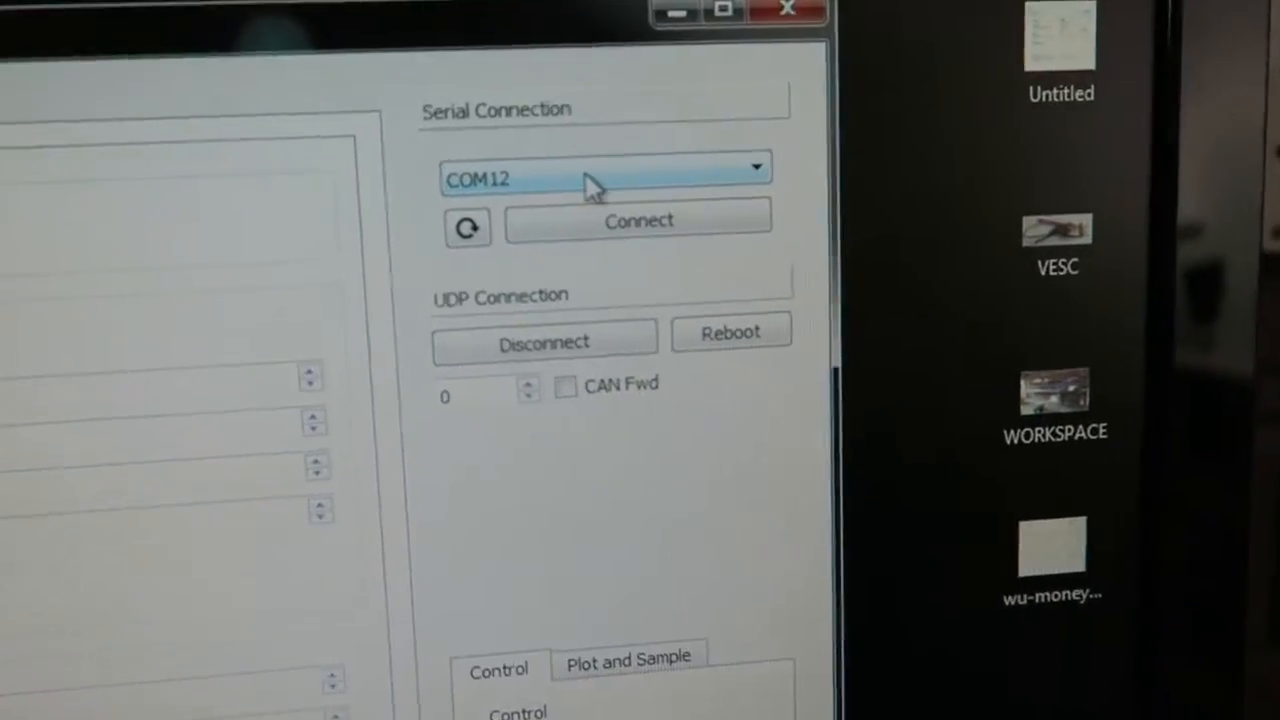
left_click(637, 220)
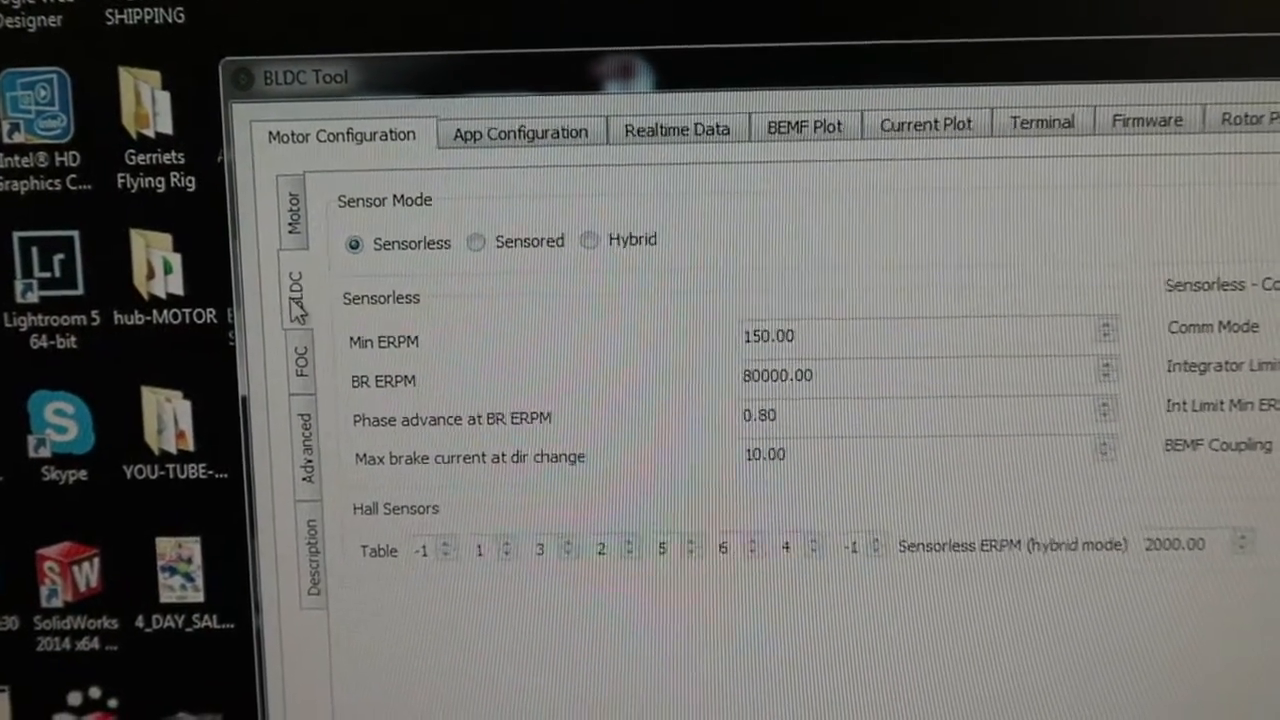
Start parameter detection, yielding integrator limit 111.76 and BEMF coupling 722.08.
scroll("down", 3)
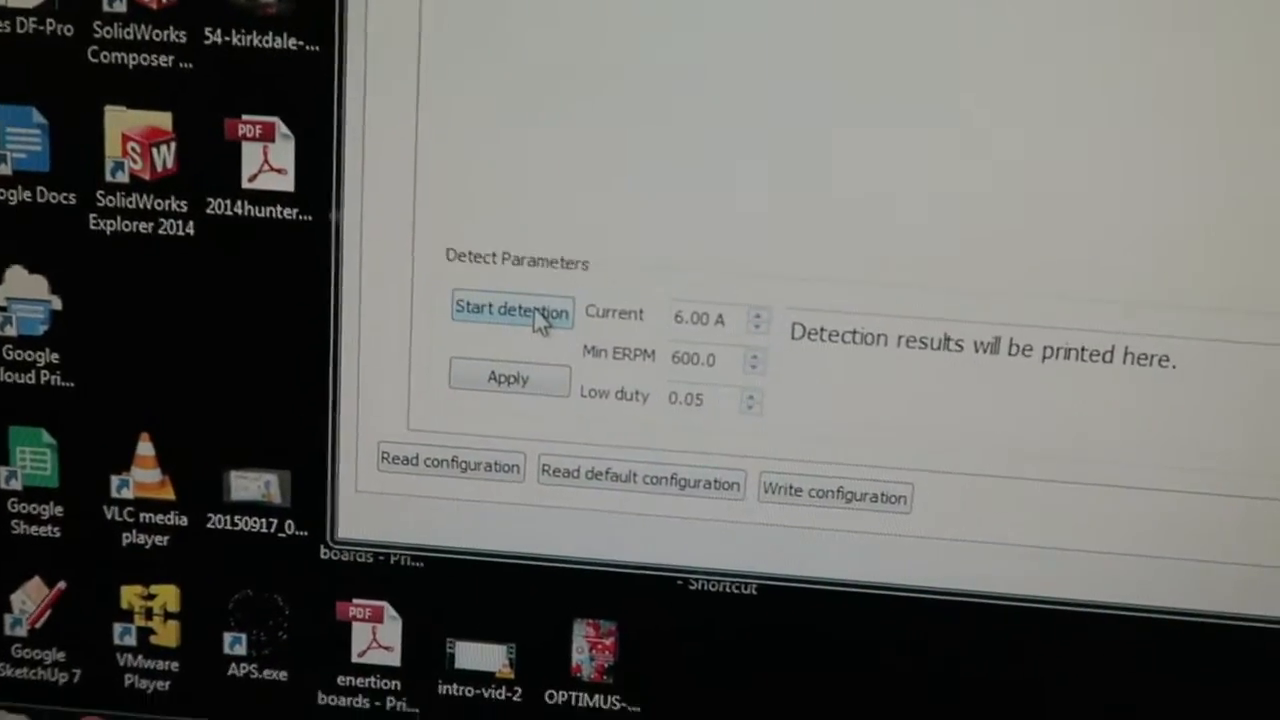
left_click(511, 309)
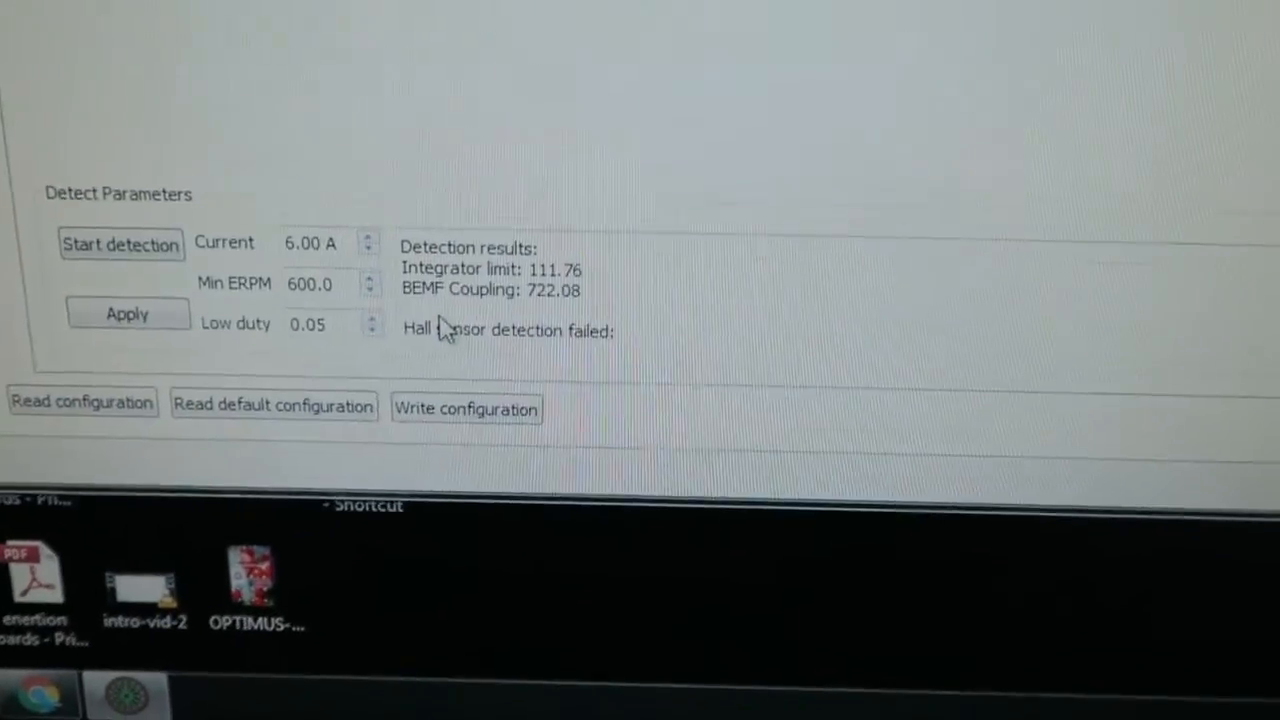